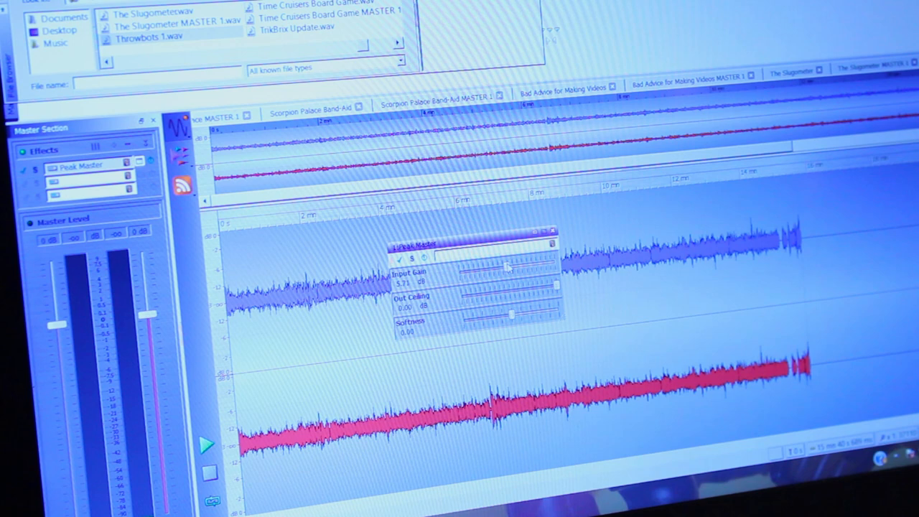
Step: Import the Lego photos and video clip into the media pool and preview two photos
left_click_drag(506, 265, 520, 266)
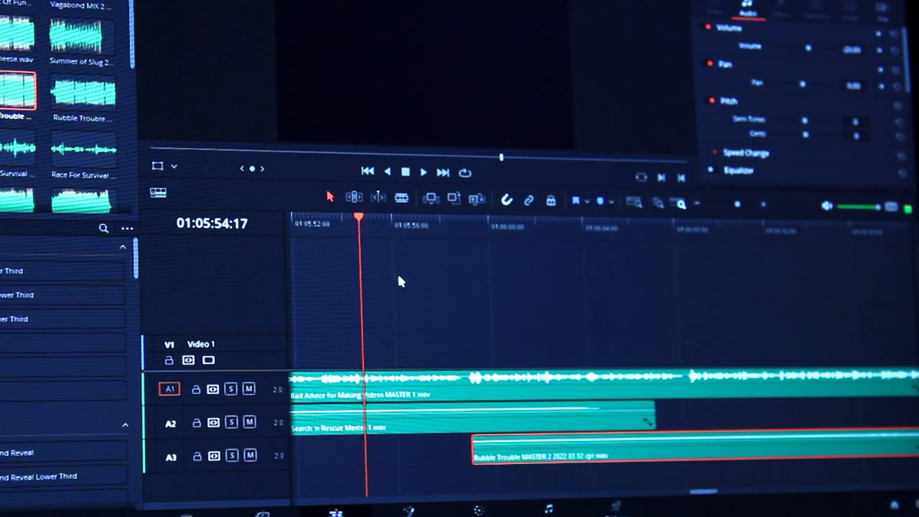
left_click(423, 172)
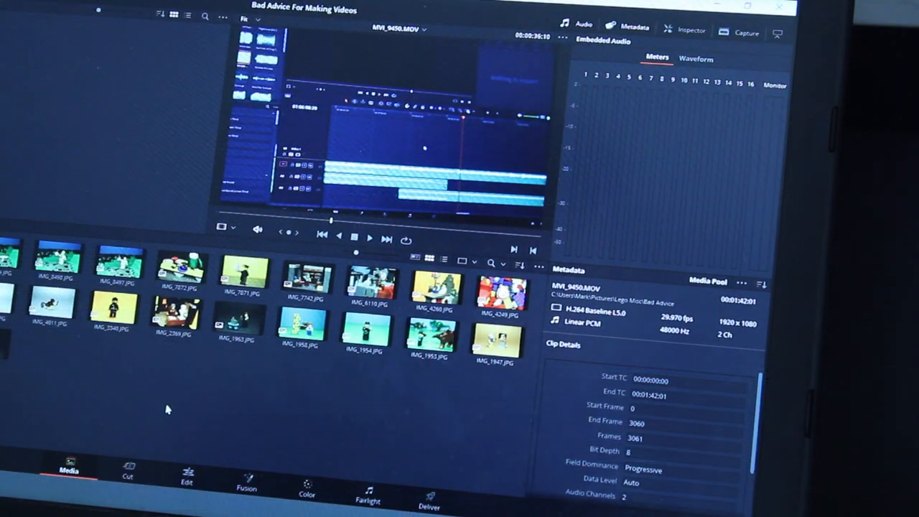
double_click(9, 258)
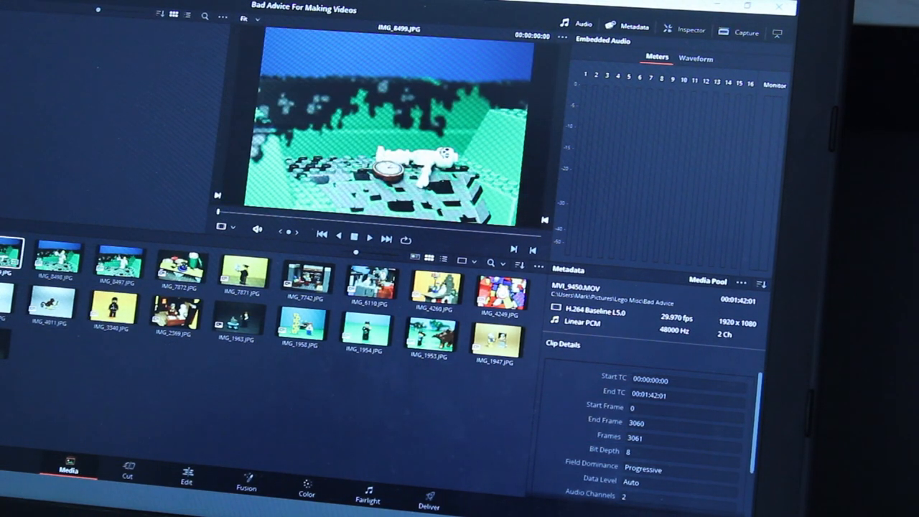
left_click(177, 309)
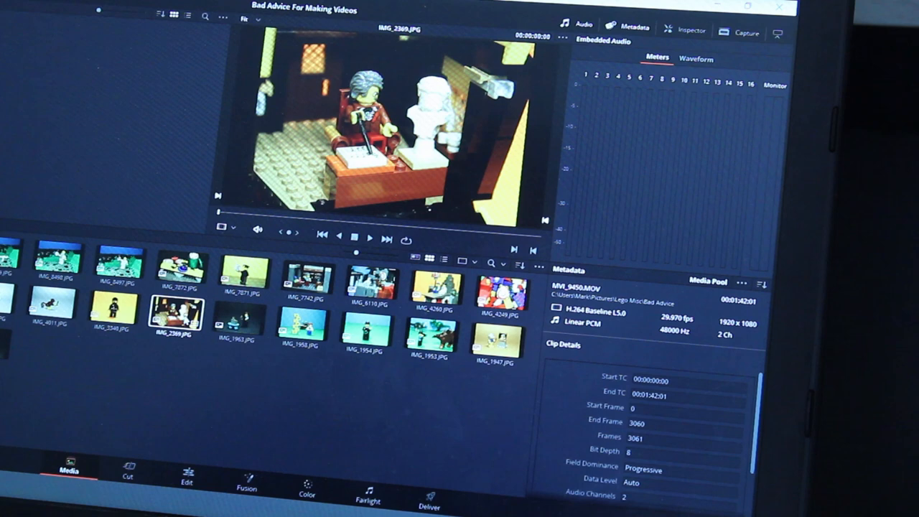